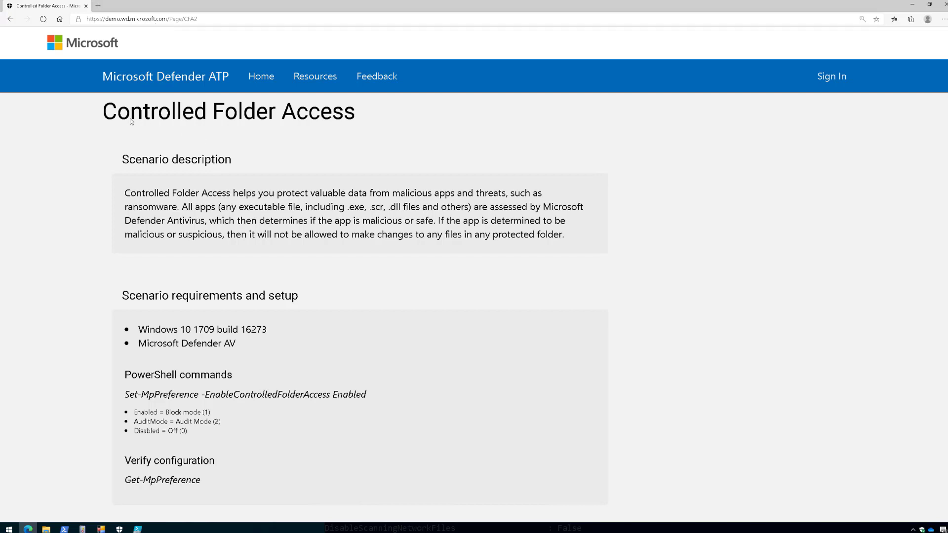
pyautogui.moveTo(326, 288)
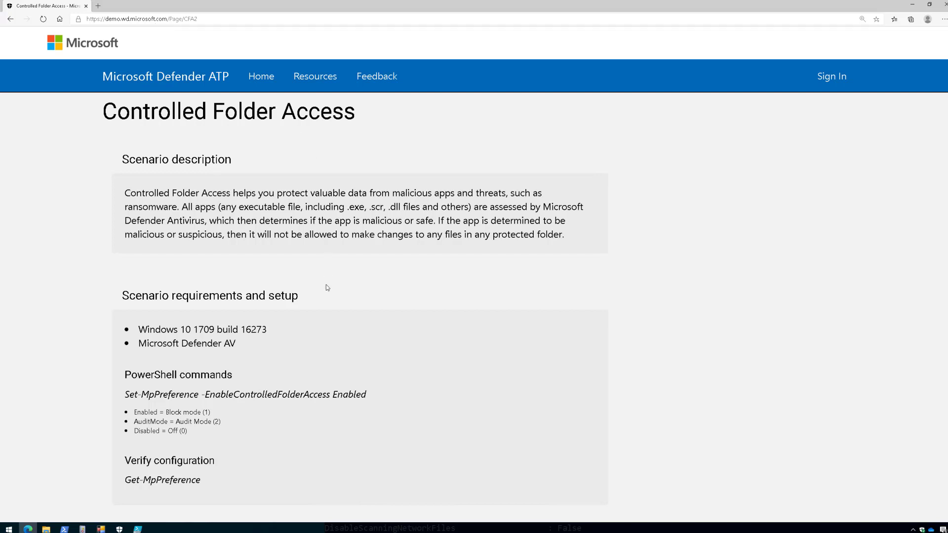
# Scroll the Controlled Folder Access demo page to the Setup, Scenario 1 and Clean-up sections
pyautogui.scroll(-3)
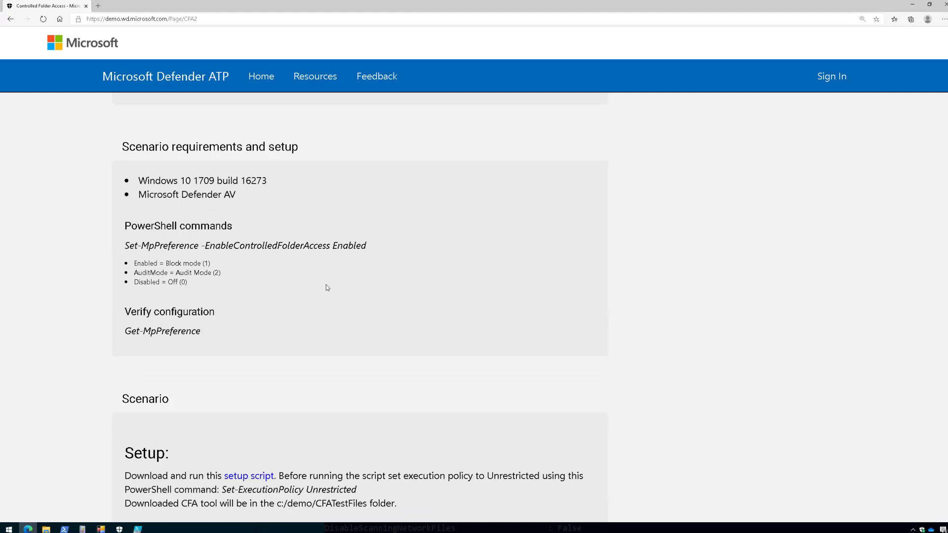
pyautogui.scroll(-3)
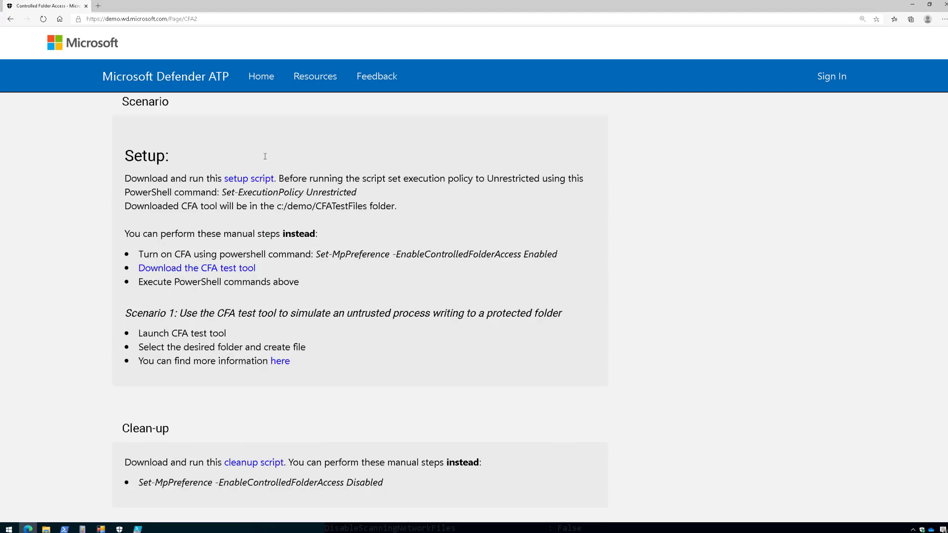
pyautogui.moveTo(264, 156)
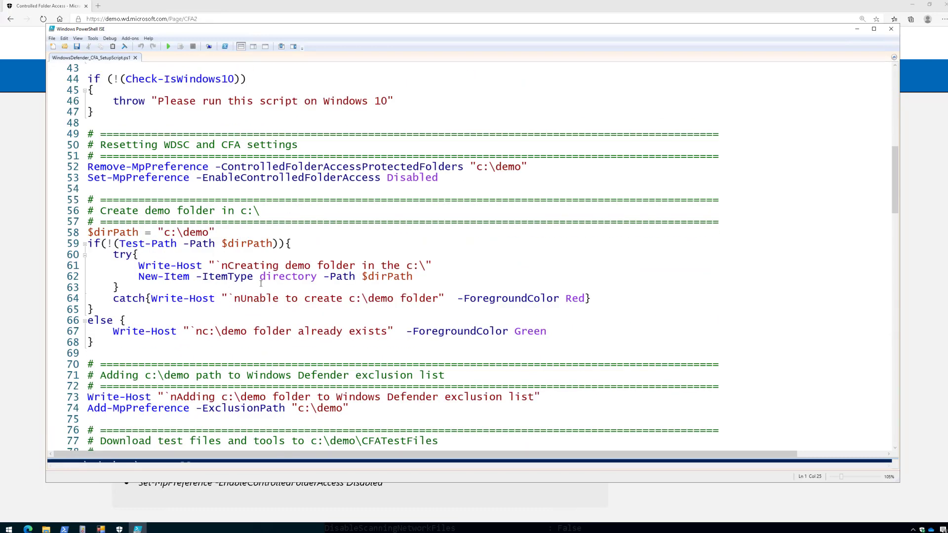
# Scroll through the setup script's settings reset, demo folder creation and test file download sections
pyautogui.scroll(-3)
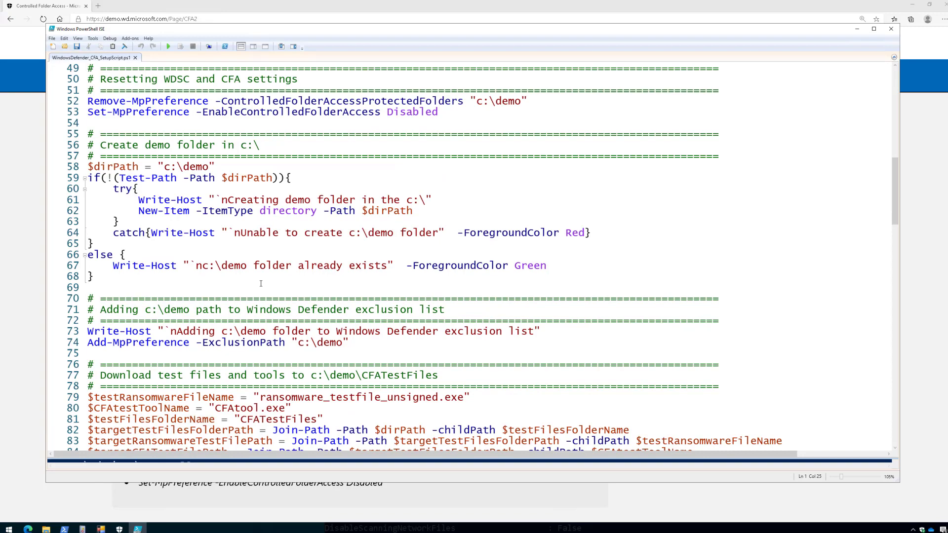
pyautogui.scroll(-3)
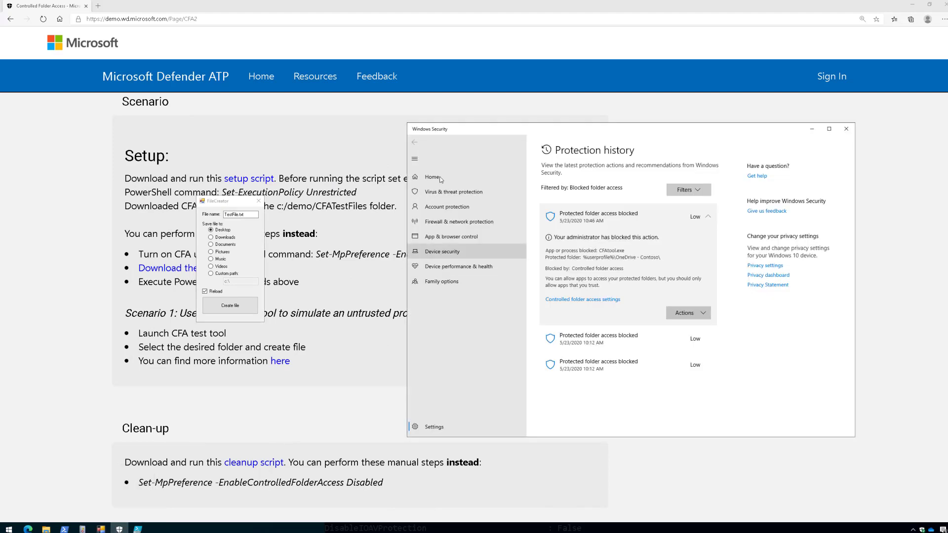
# Go from Virus & threat protection settings down to Ransomware protection's Protected folders
pyautogui.click(454, 192)
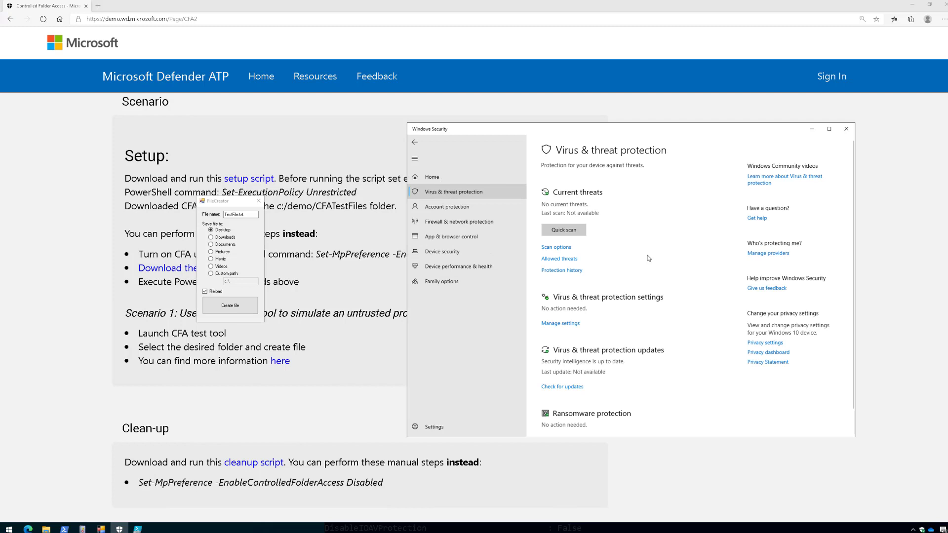
pyautogui.click(559, 323)
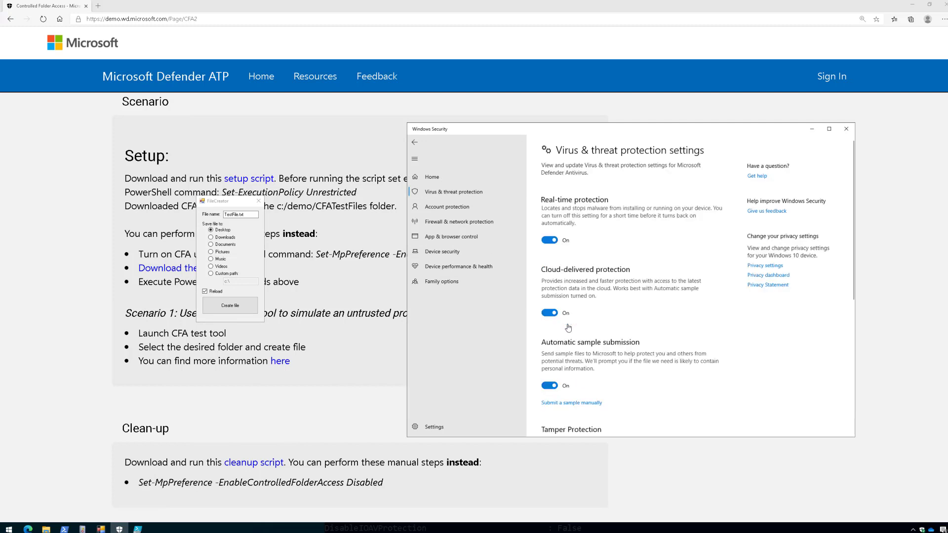
pyautogui.scroll(-3)
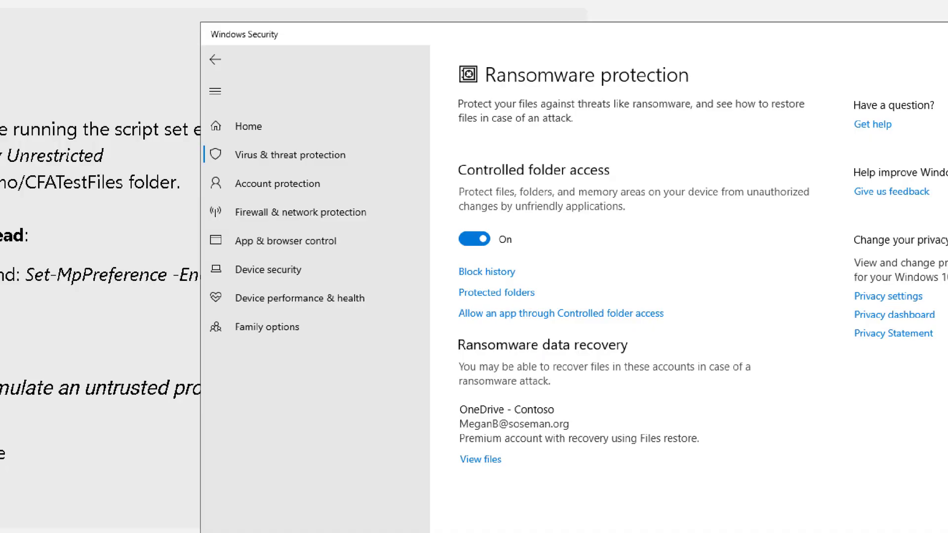
pyautogui.click(560, 313)
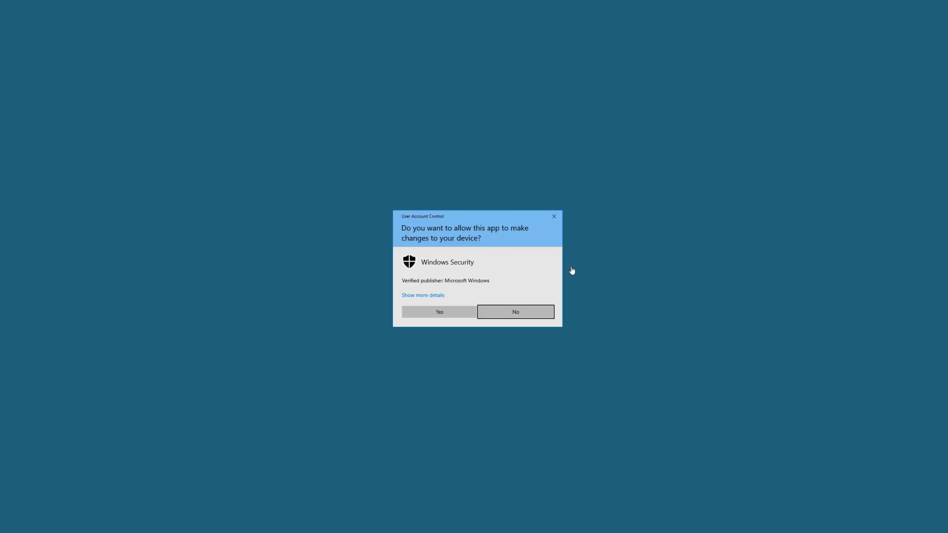
# Approve the permission prompt and review protected folders, including c:\demo, Documents and Desktop
pyautogui.click(439, 311)
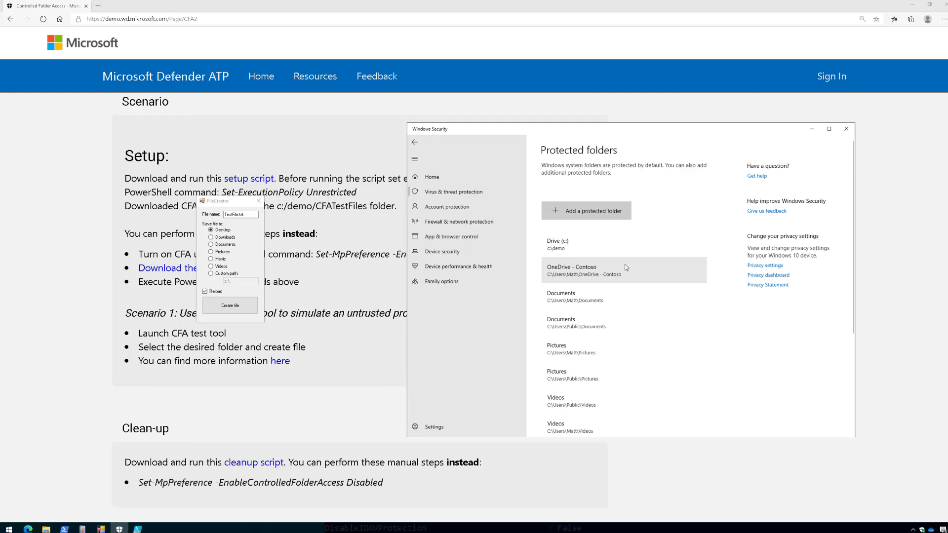
pyautogui.scroll(-3)
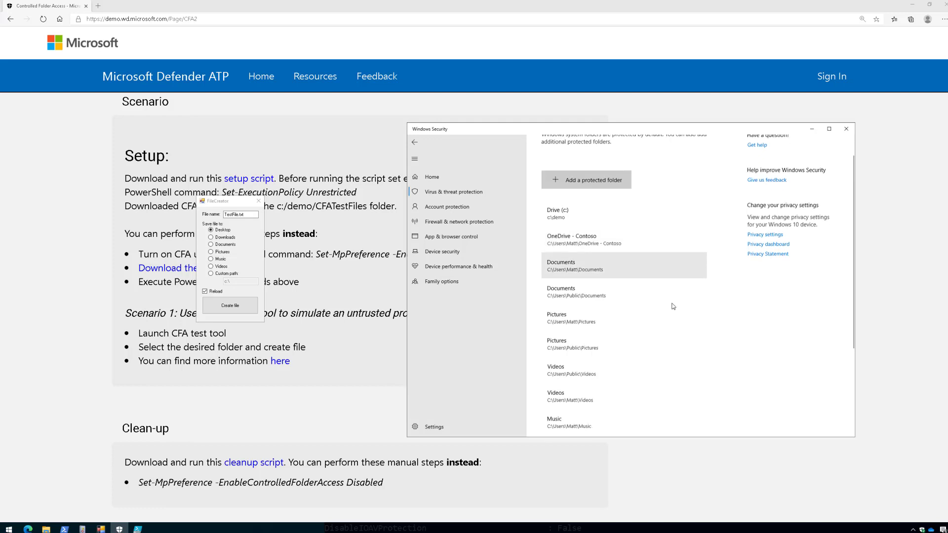
pyautogui.scroll(-3)
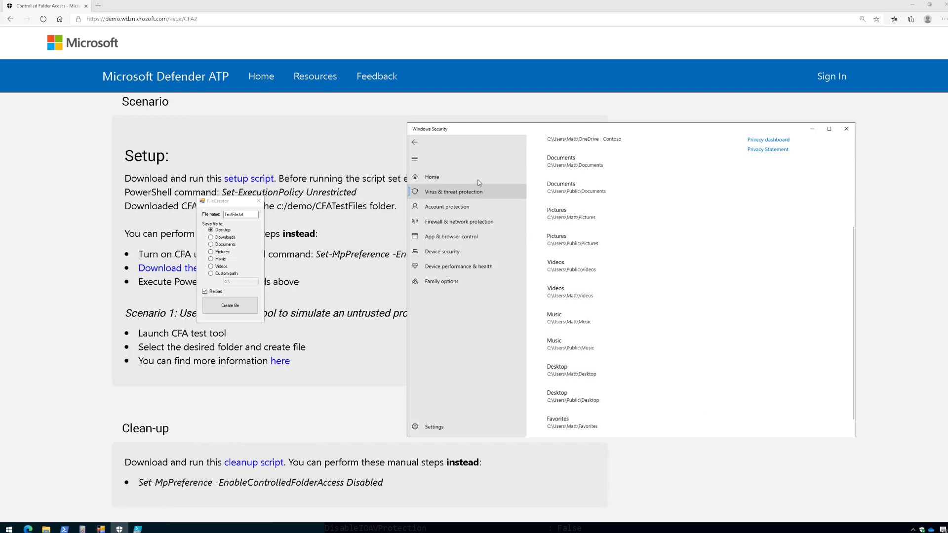
pyautogui.click(432, 177)
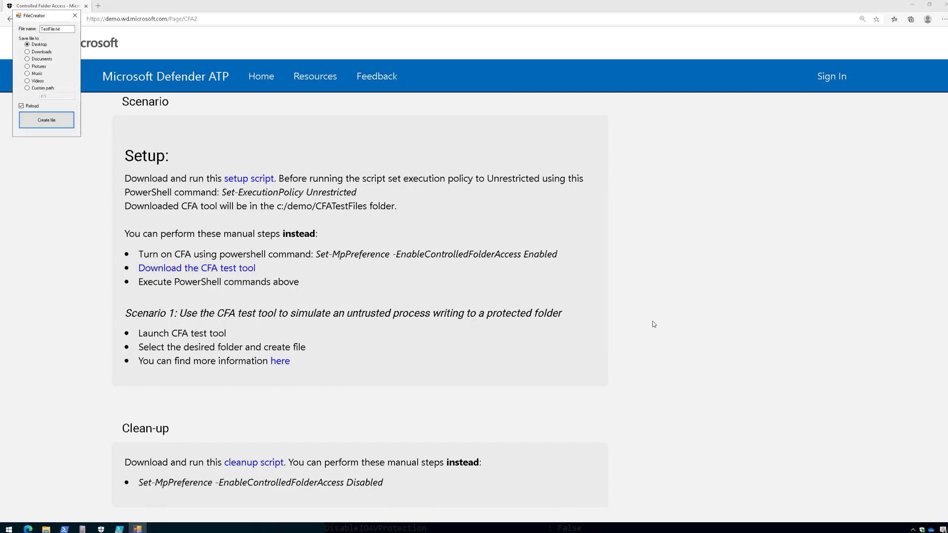
pyautogui.moveTo(587, 280)
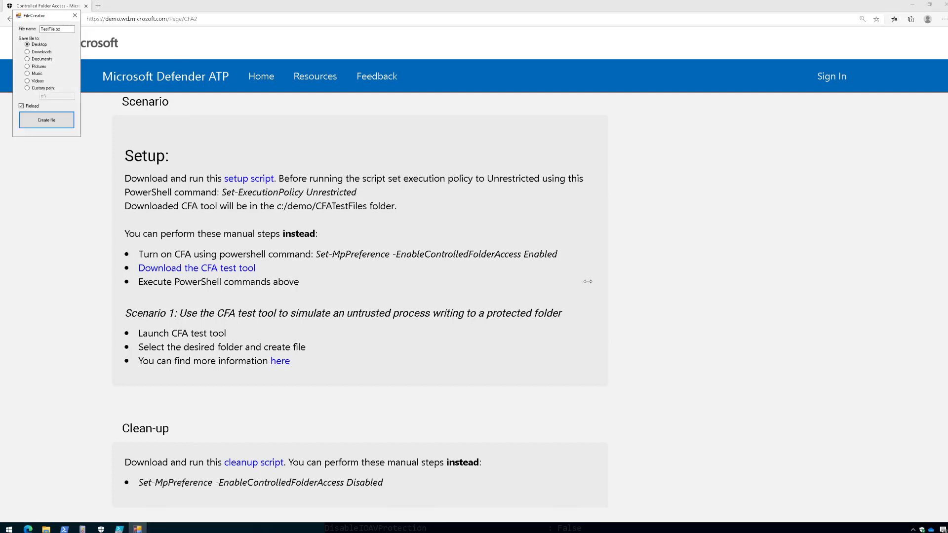
# Centre FileCreator and try creating TestFile.txt on the Desktop, triggering a block
pyautogui.moveTo(42, 15); pyautogui.dragTo(566, 279)
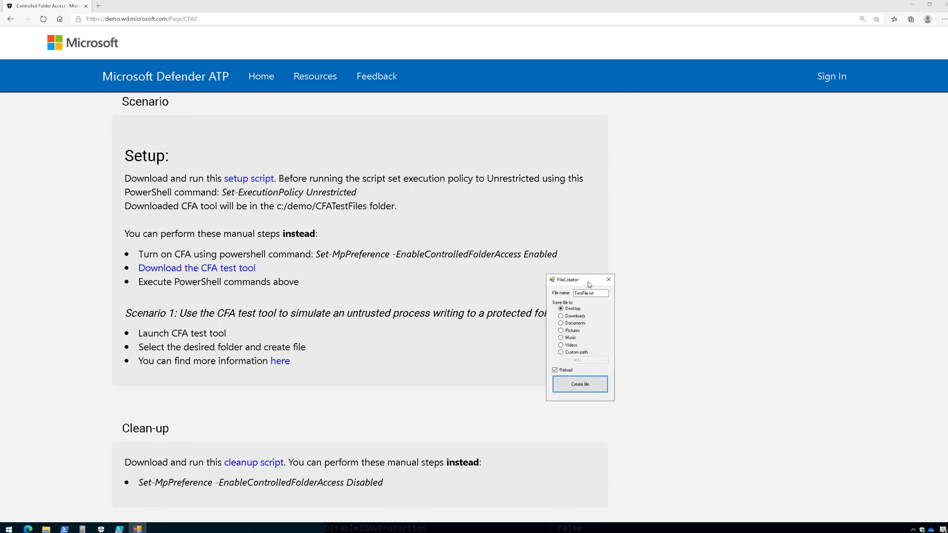
pyautogui.click(579, 384)
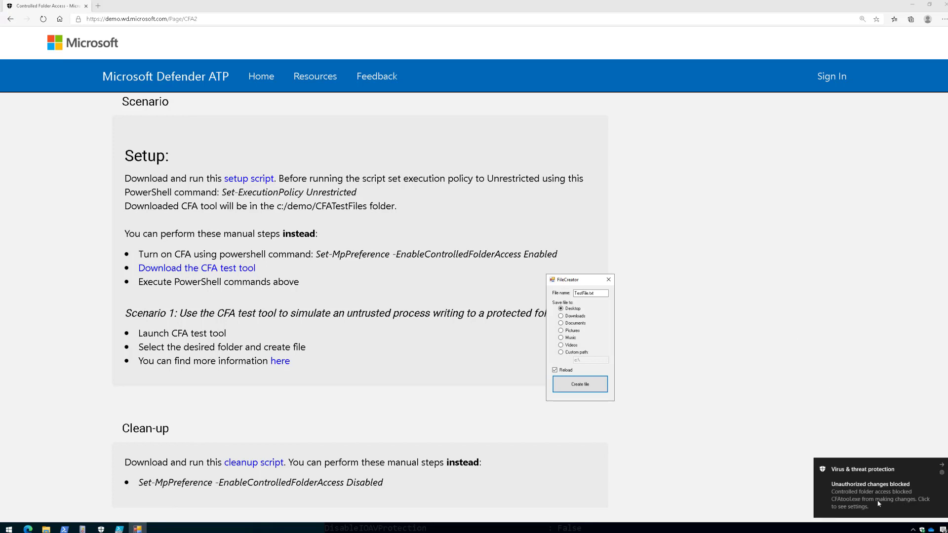
# Open the blocked-change alert and expand the newest Protected folder access blocked entry
pyautogui.click(877, 489)
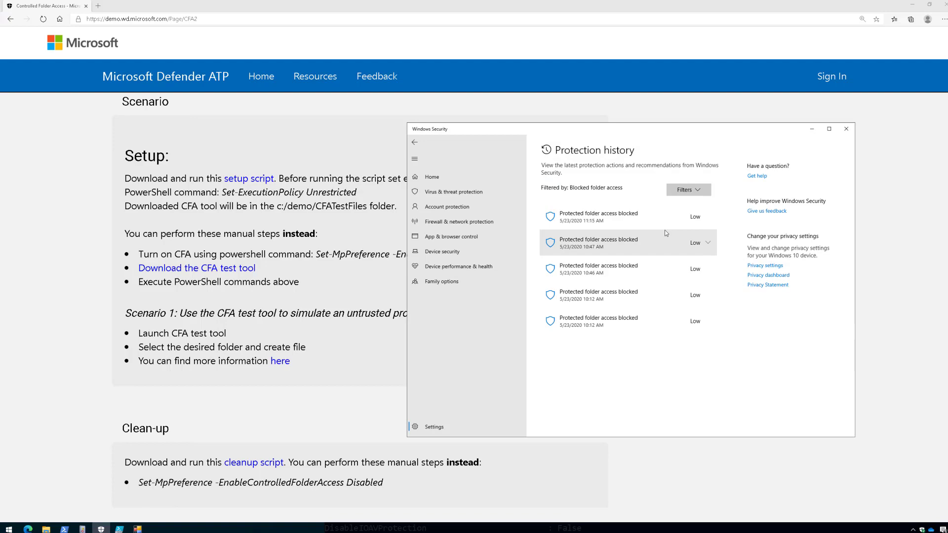
pyautogui.click(700, 217)
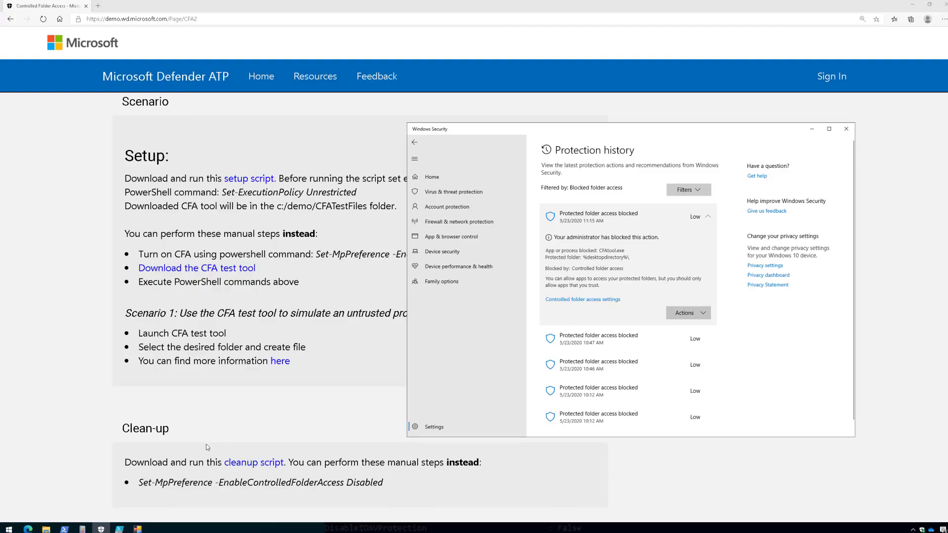
pyautogui.moveTo(46, 528)
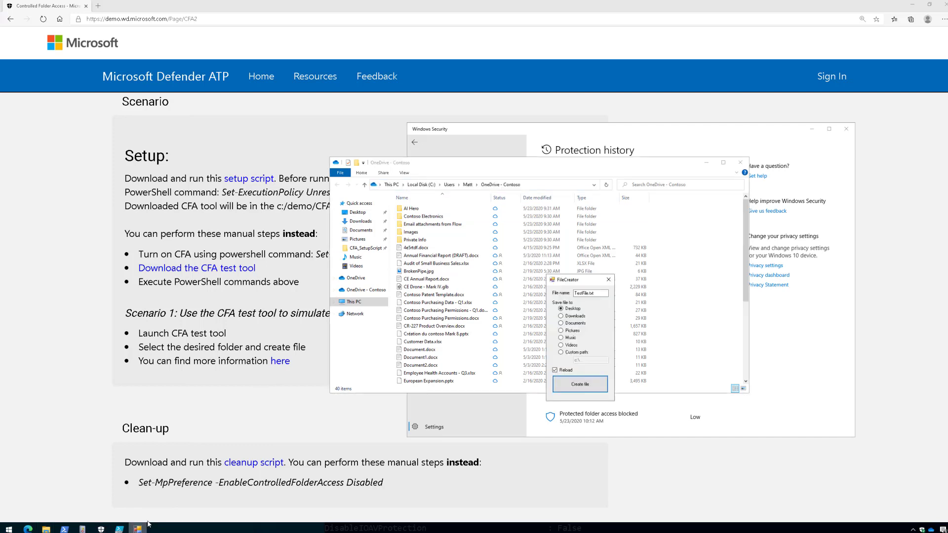
# Show OneDrive - Contoso, return to protection history and approve the permission prompt
pyautogui.click(560, 352)
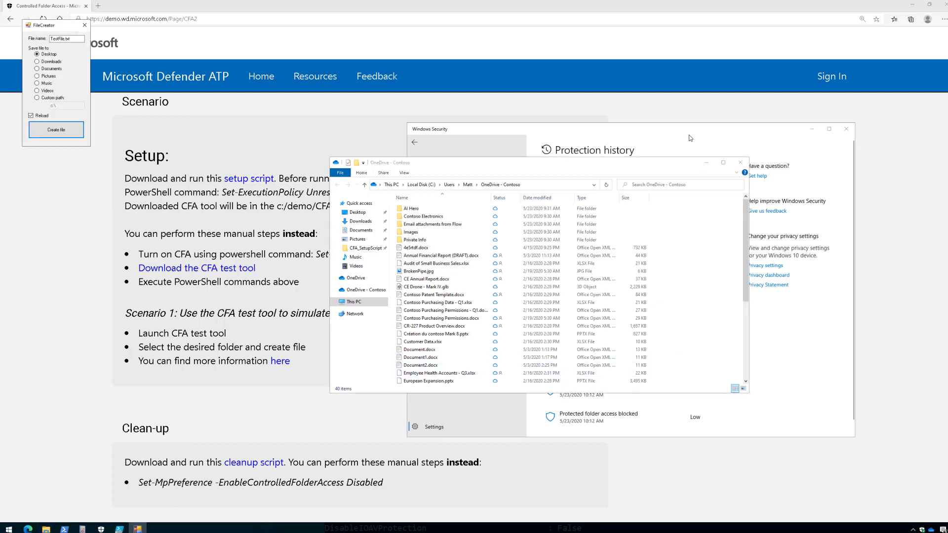
pyautogui.click(597, 216)
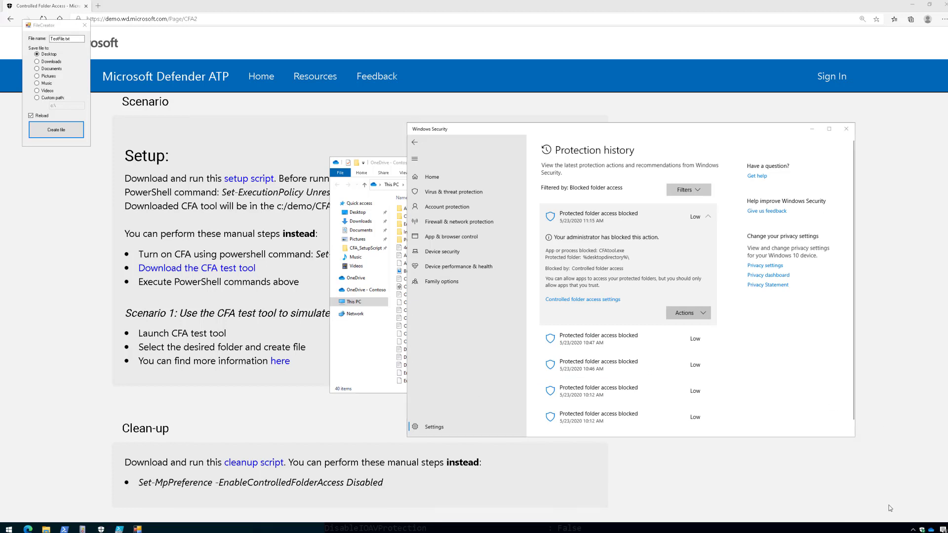
pyautogui.click(701, 215)
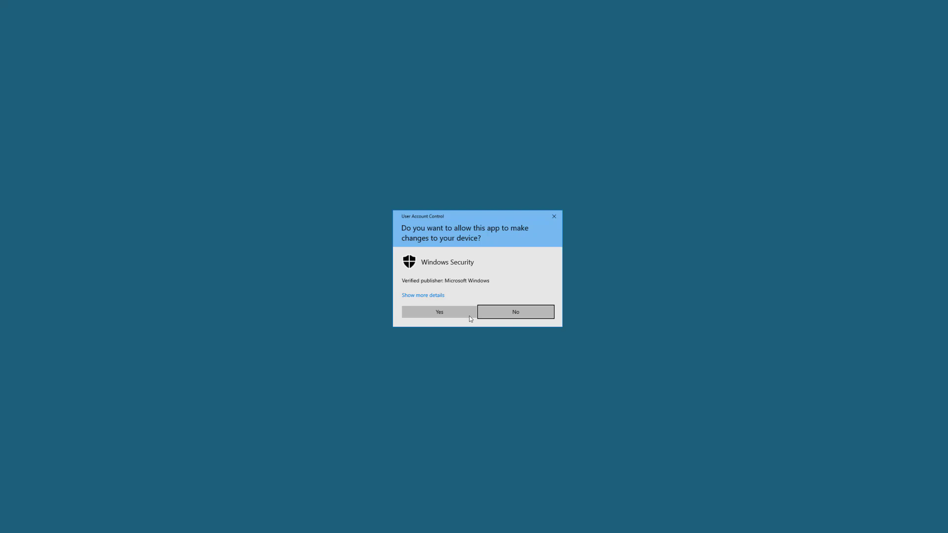
pyautogui.click(438, 312)
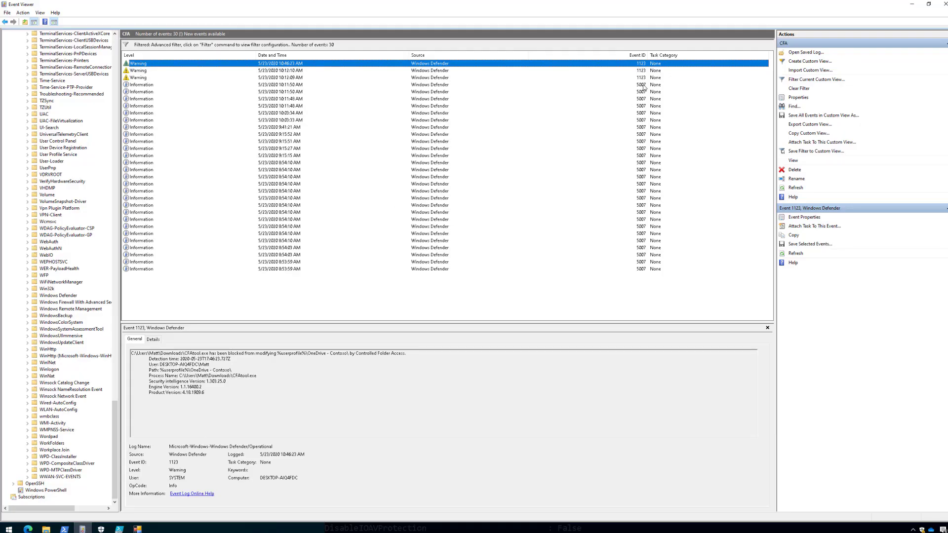
pyautogui.moveTo(632, 256)
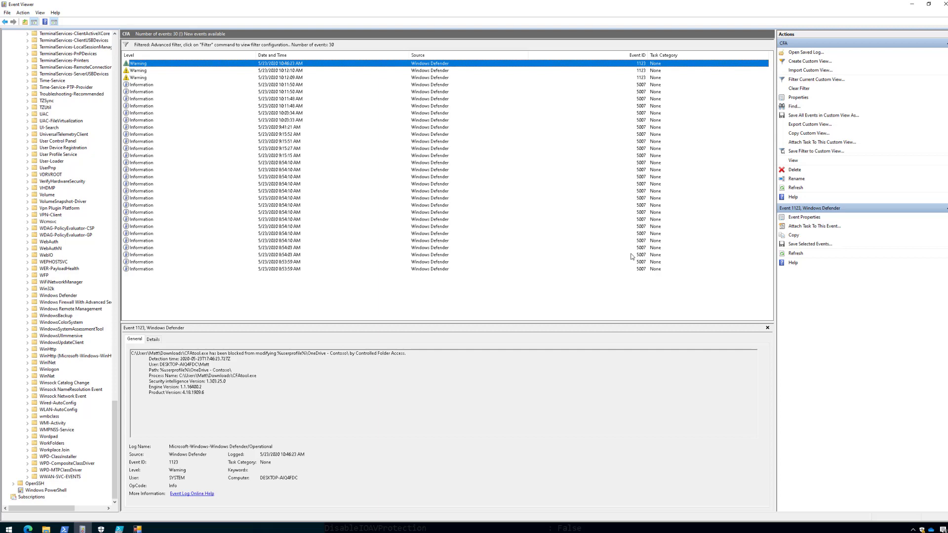
pyautogui.moveTo(348, 317)
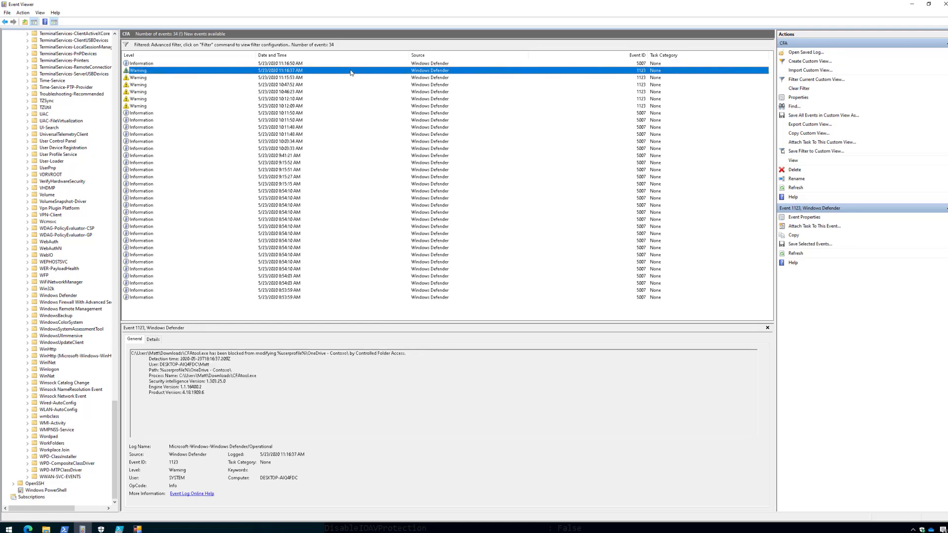
# Open Event Properties for the 11:16:37 AM Event ID 1123 warning
pyautogui.click(805, 218)
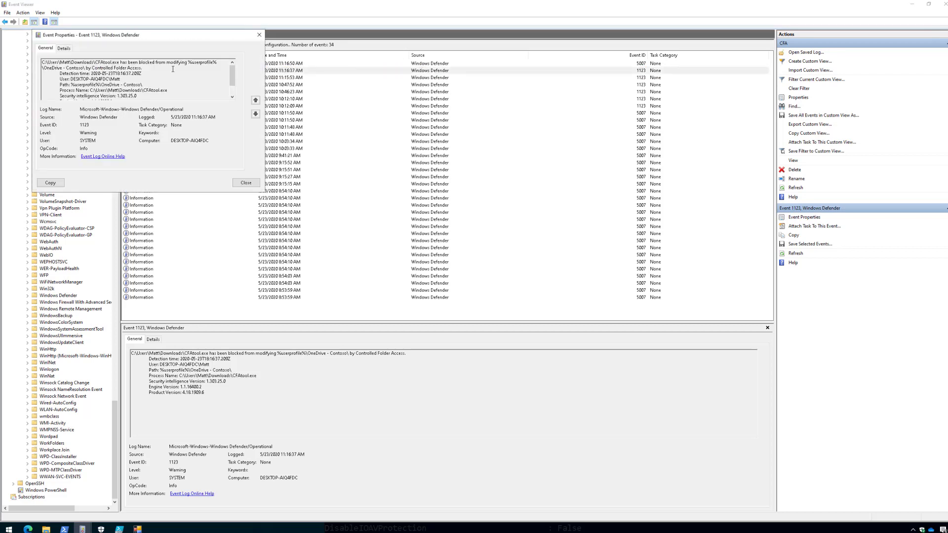
pyautogui.moveTo(166, 47)
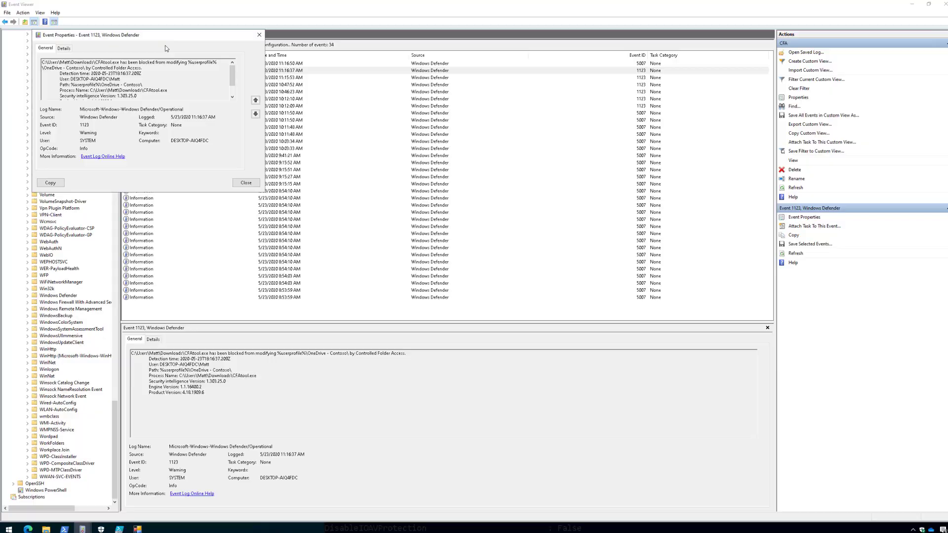